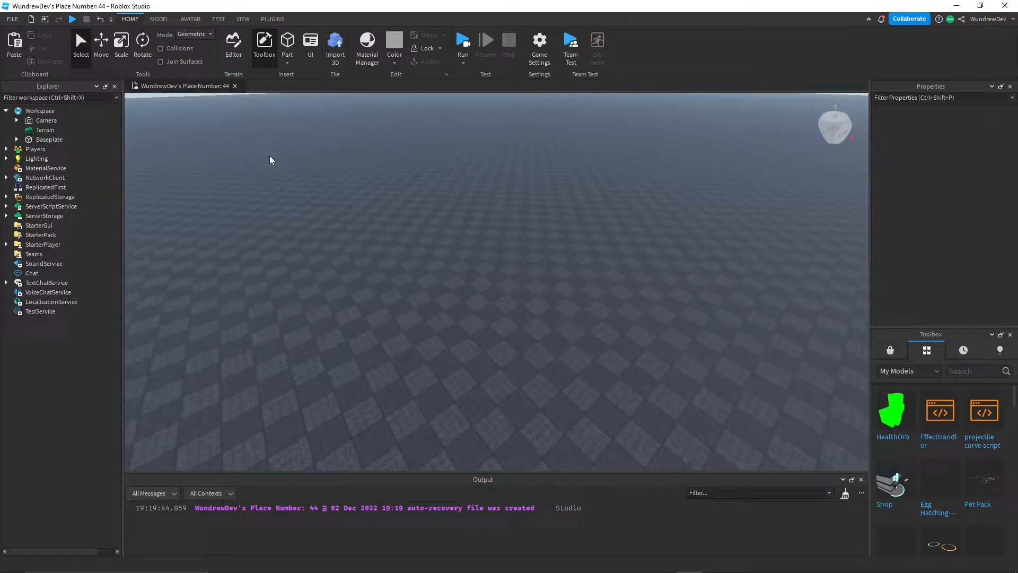
Create a 14,1,1 Really red neon cylinder named Damager and add a script to it
left_click(287, 46)
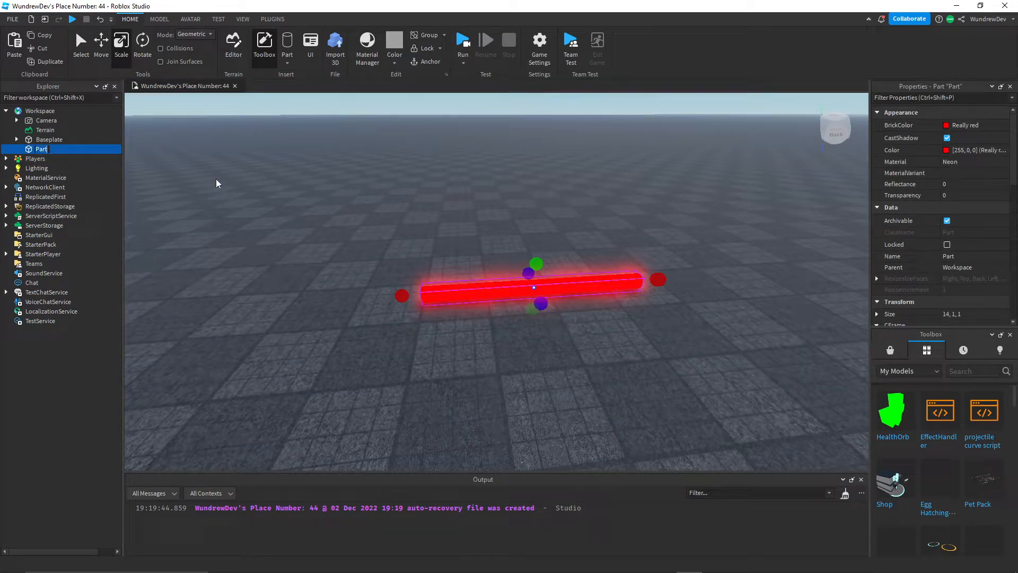
type("Damage")
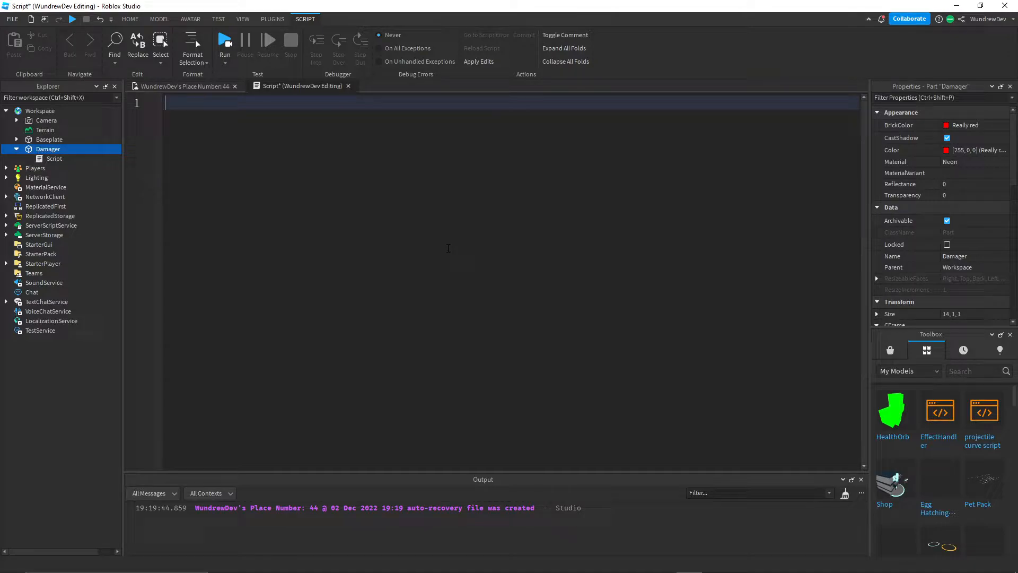
Write 'local cooldown = false' and a Touched:Connect handler checking hit:FindFirstChild("Humanoid")
type("local hit")
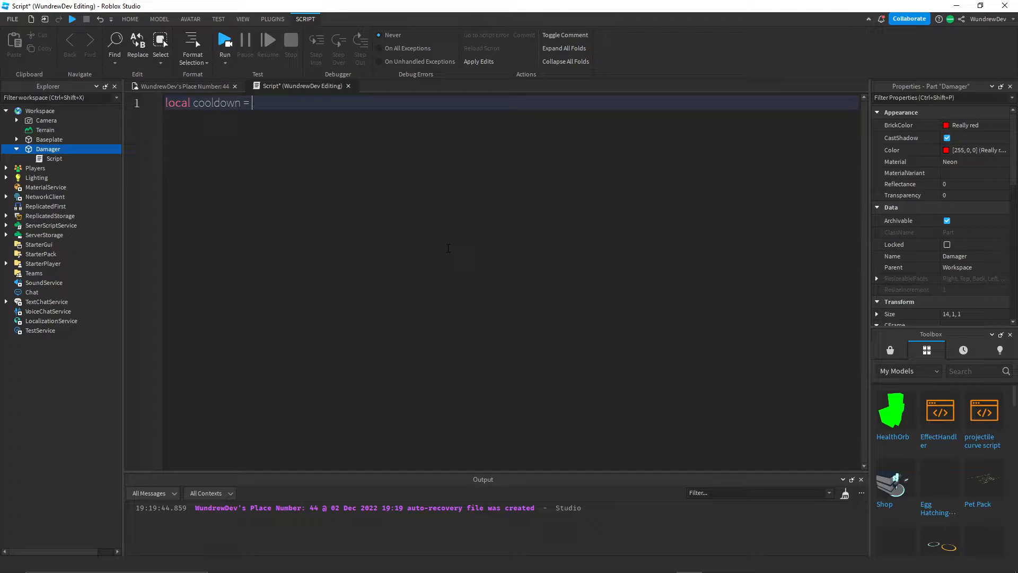
type("false")
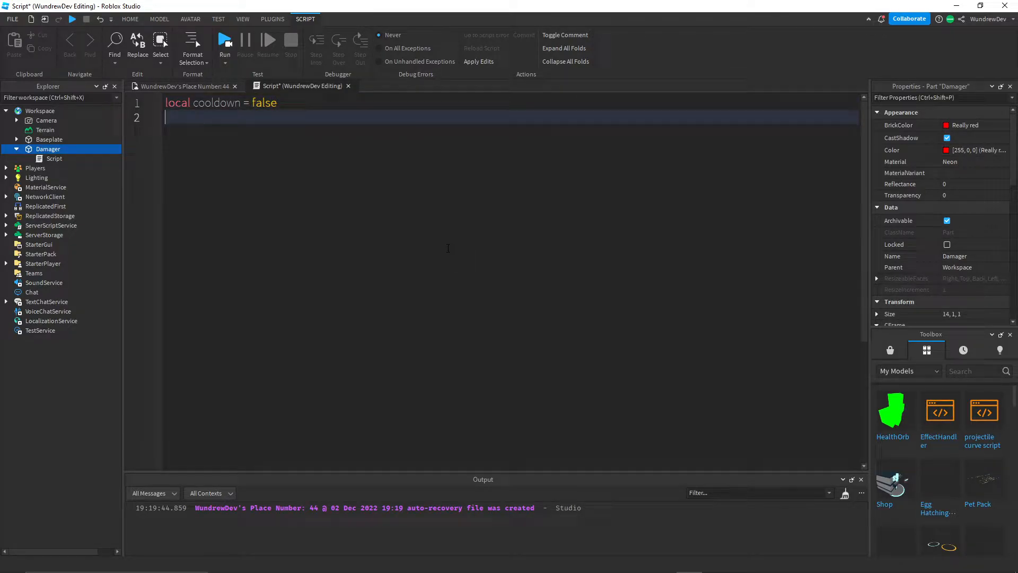
type("script.Parent.Touched")
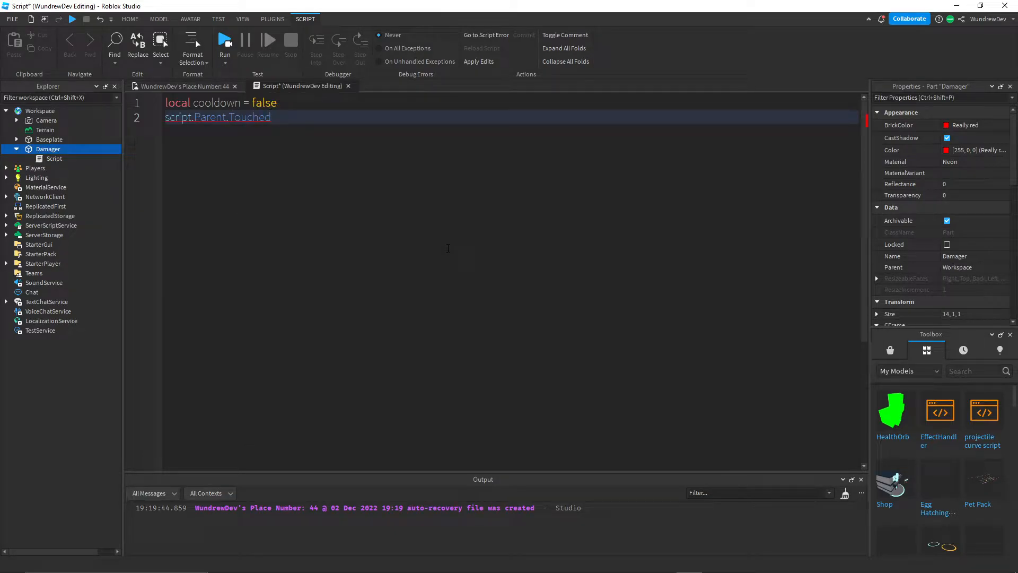
type(":Connect(function(hit")
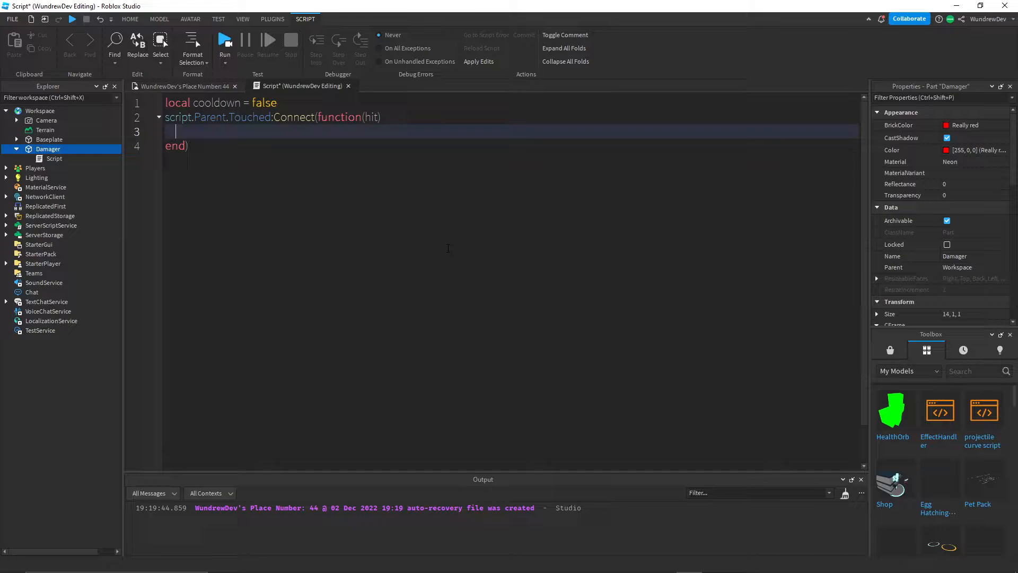
type("if")
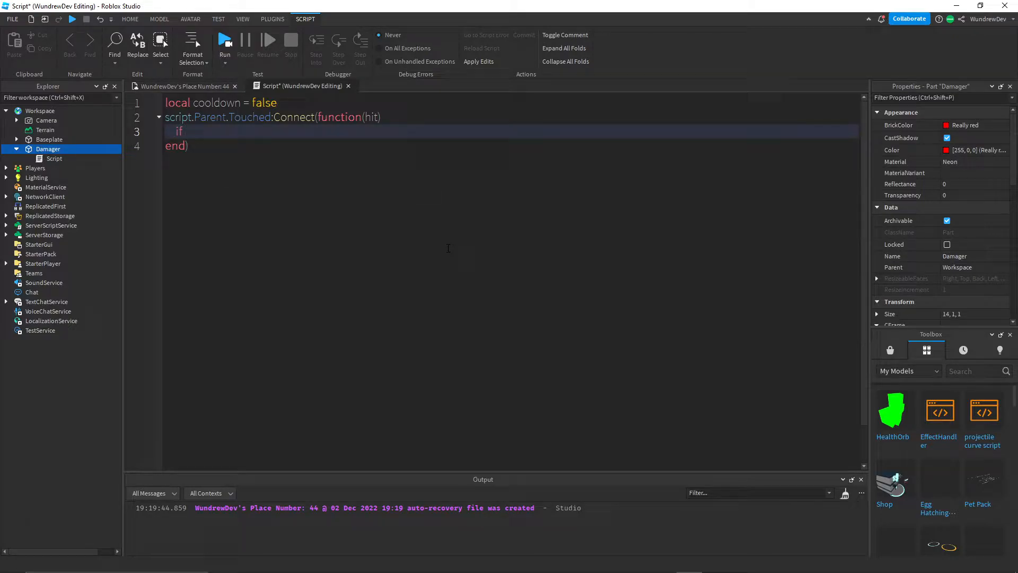
type("hit")
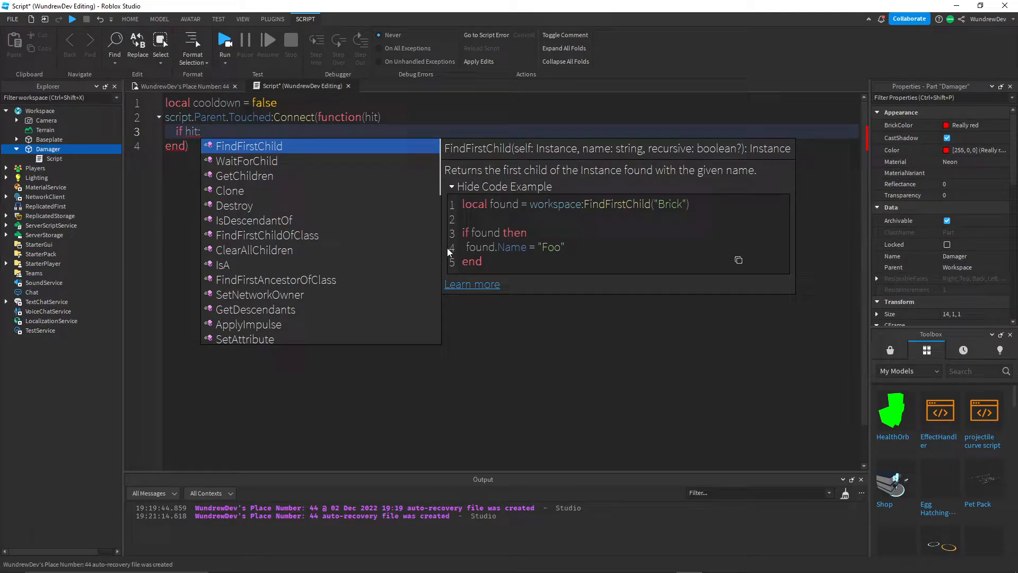
type(":FindFirstChild(\"Hu")
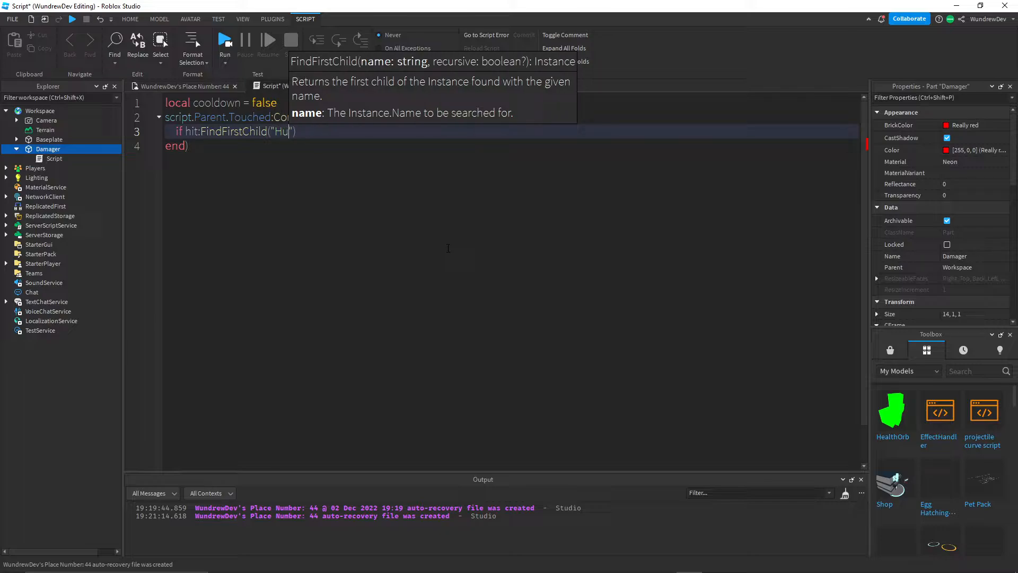
type("manoid")
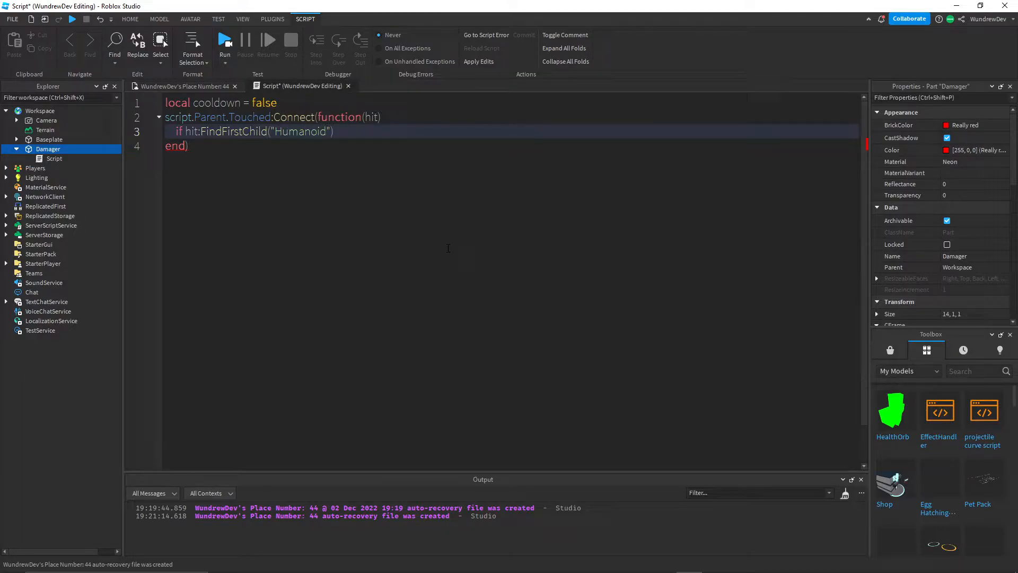
type("then")
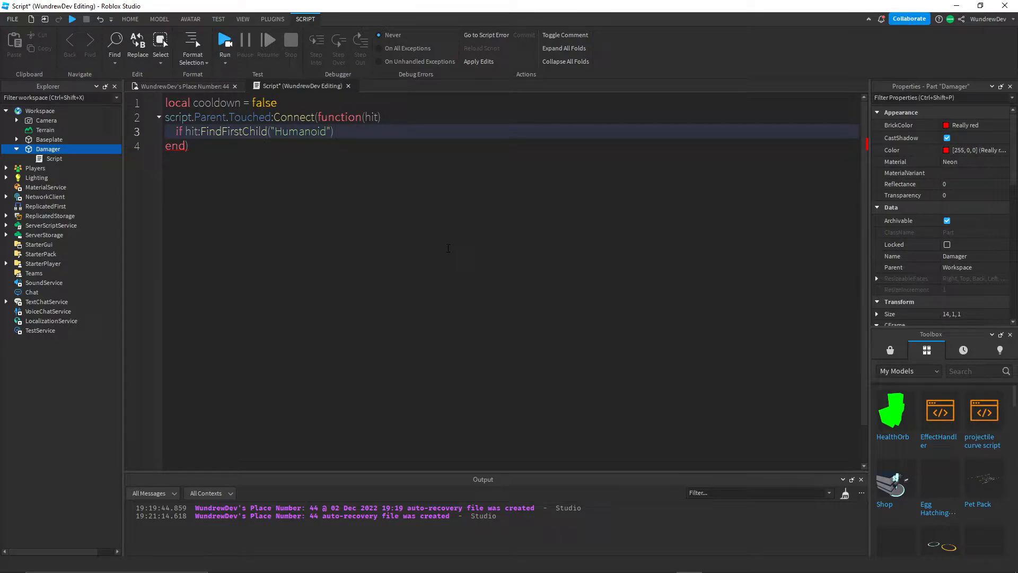
type("and not cooldown then")
type("cooldown = true")
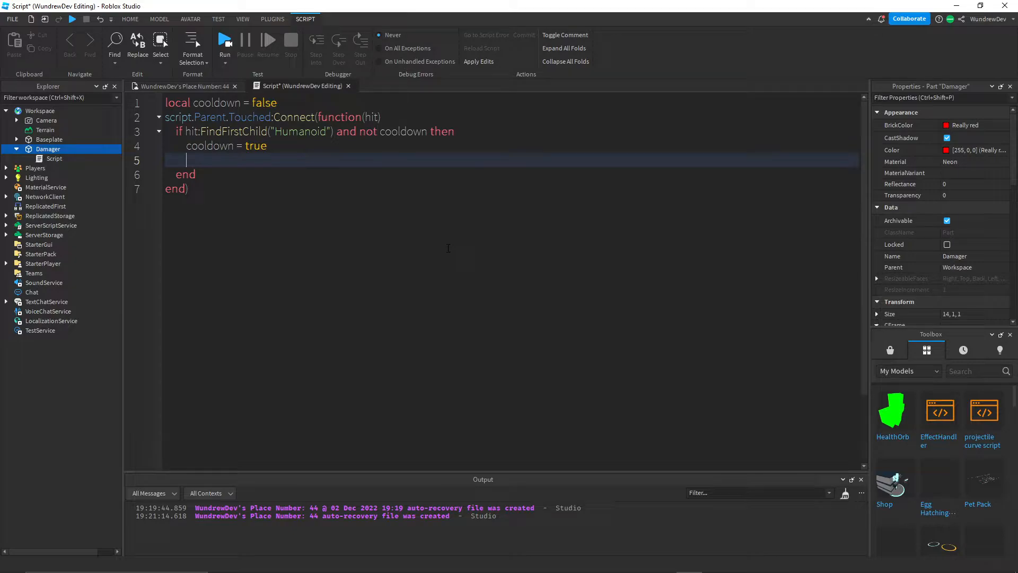
Check hit.Parent, call TakeDamage(25), wait(1), then set cooldown back to false
type("hit")
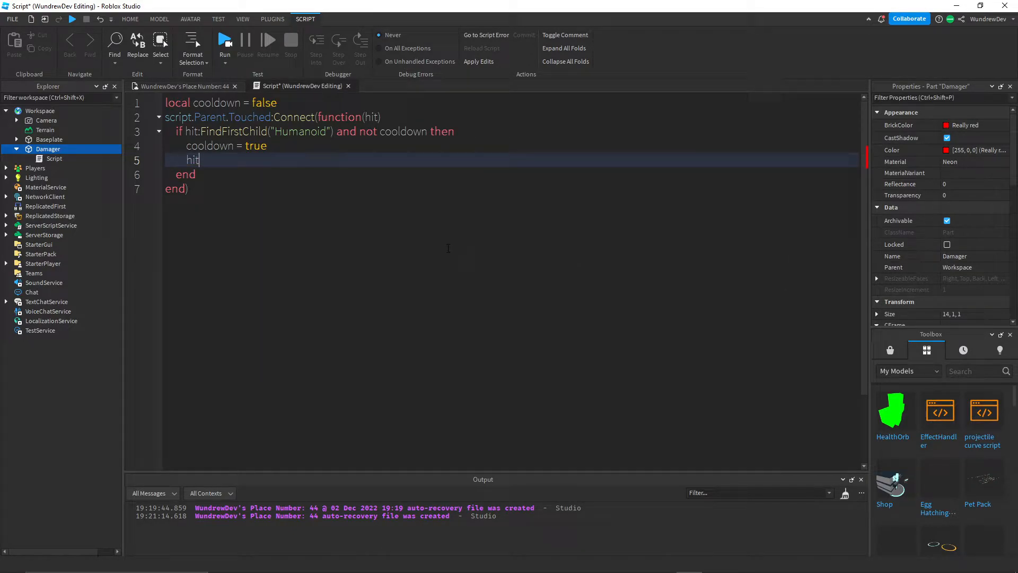
type(".Parent:FindFirstChild(\"Humanoid\"):TakeDamag")
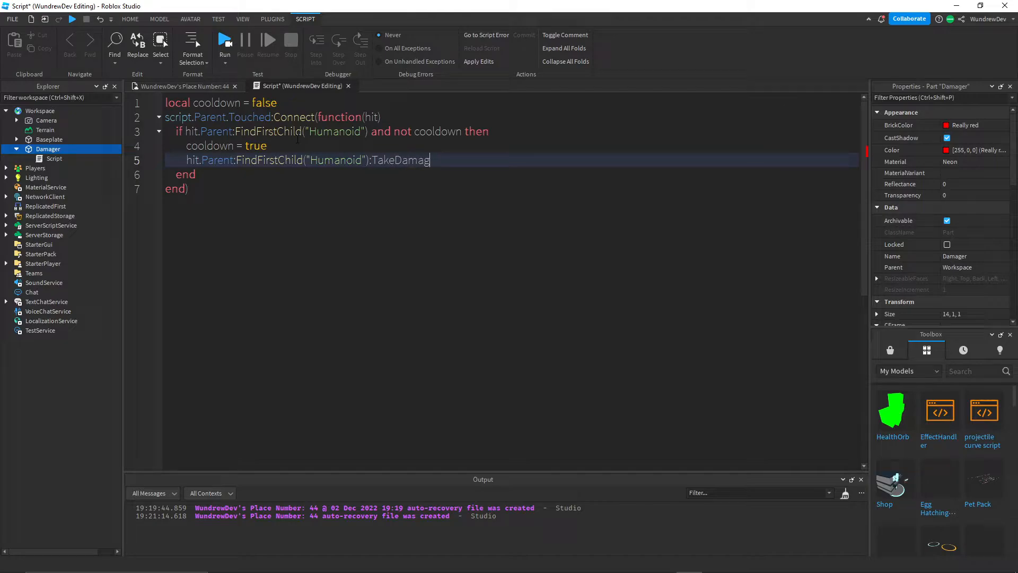
type("(")
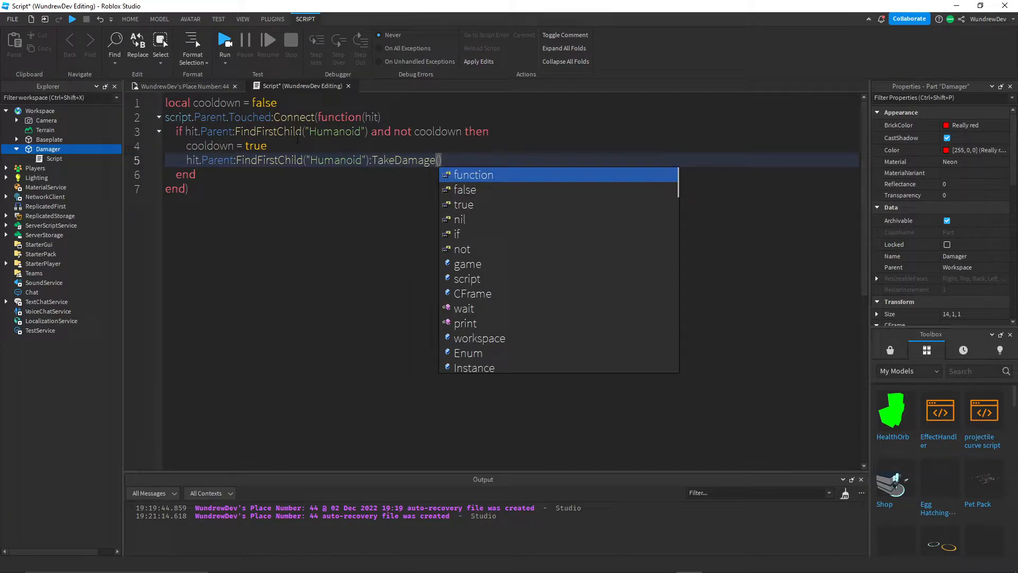
type("25")
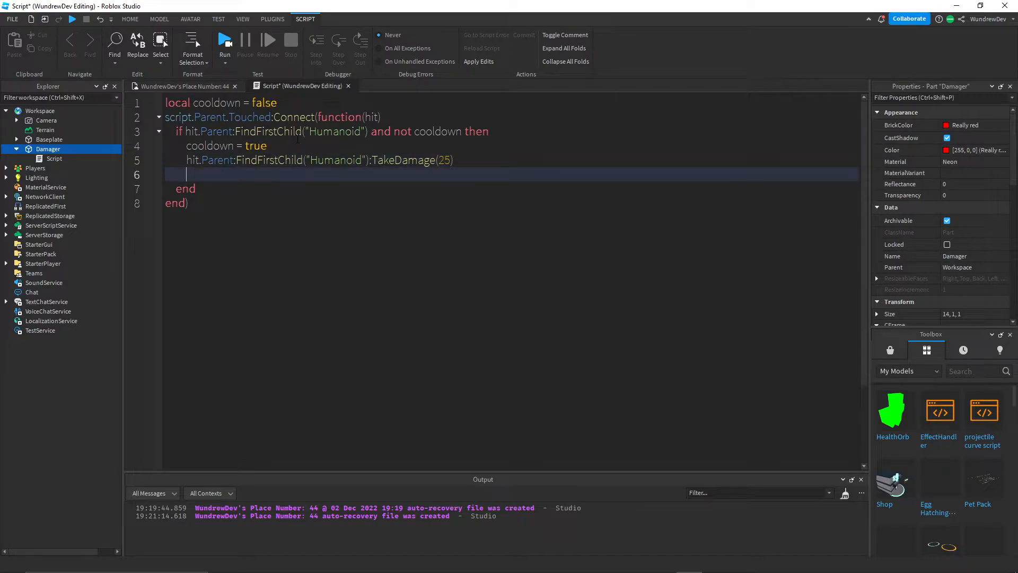
type("wait(1)")
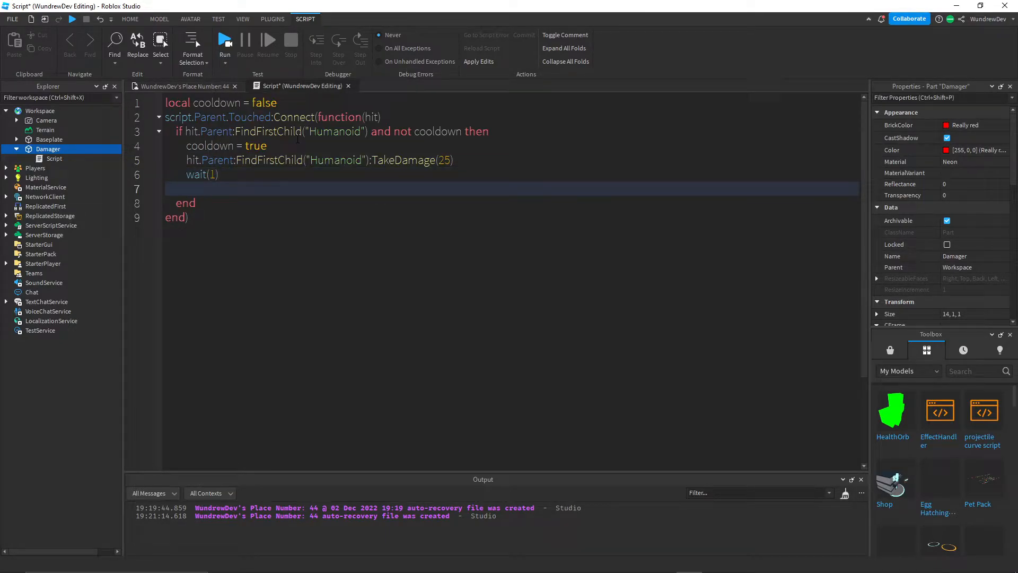
type("cooldown = false")
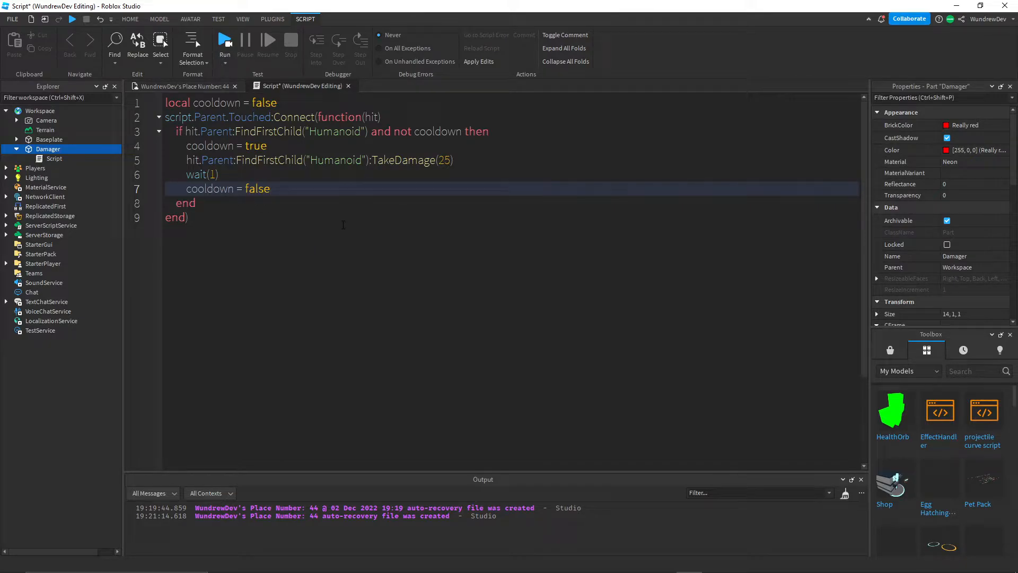
left_click(186, 86)
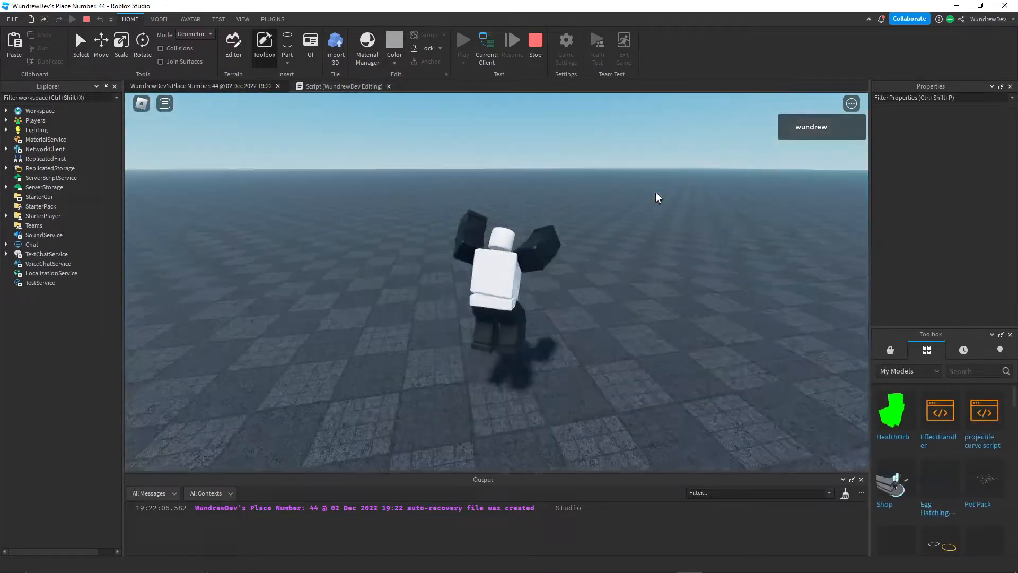
Playtest the damage bar, stop it, then start Play Here from the current camera
left_click(535, 46)
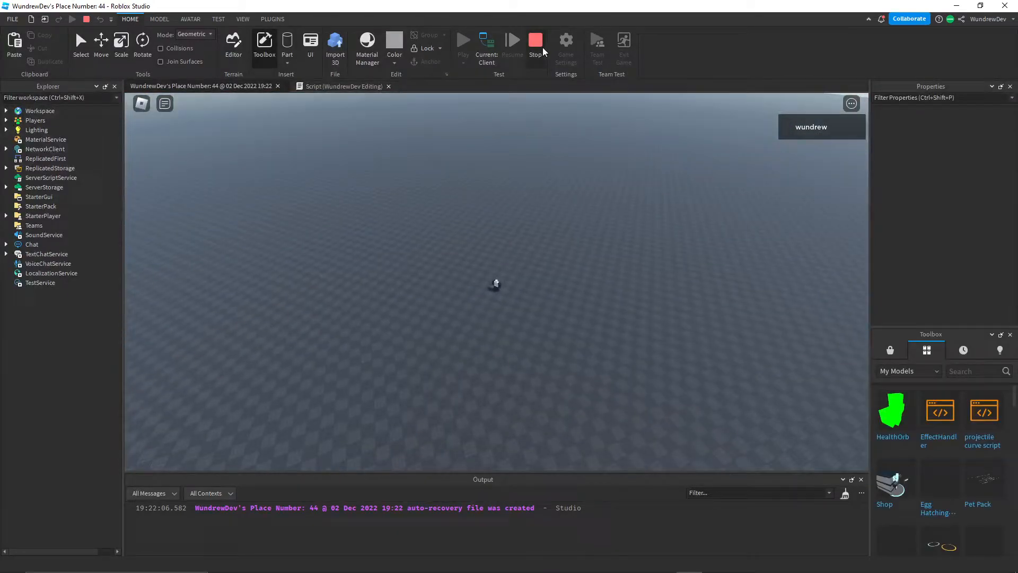
left_click(535, 43)
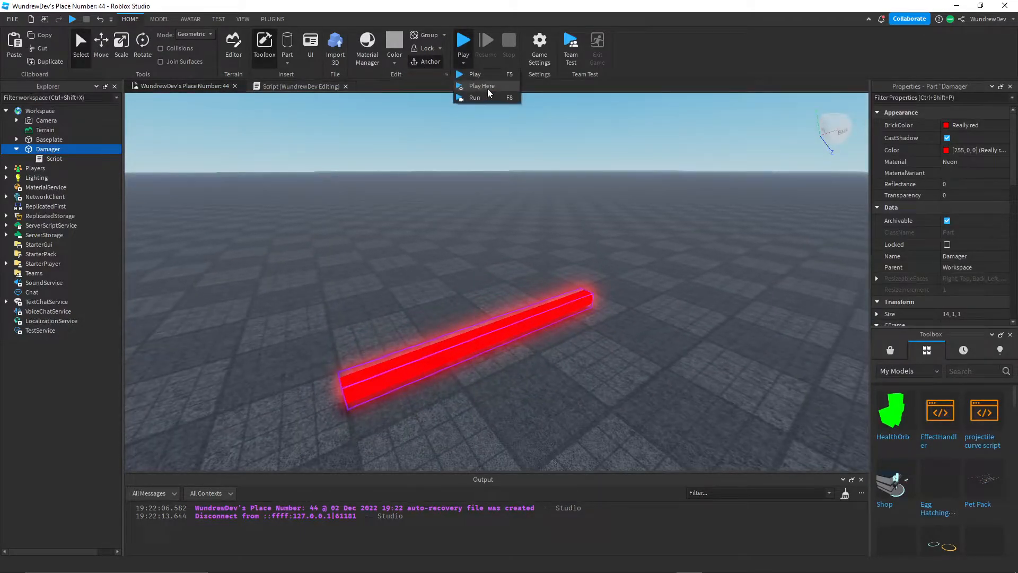
left_click(482, 85)
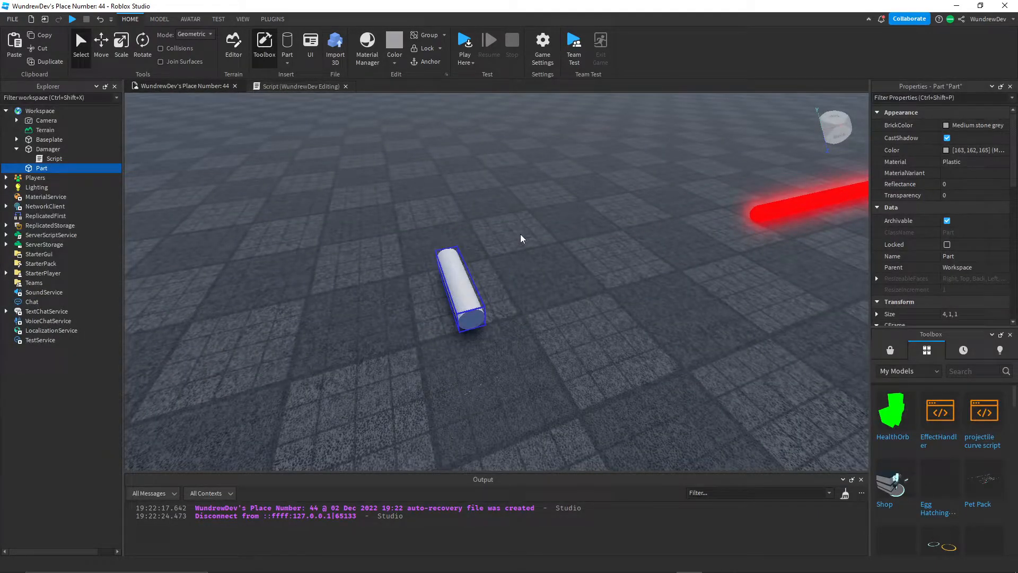
Set both Part and Damager to Position -248.5, 9.5, -109.5
left_click(121, 44)
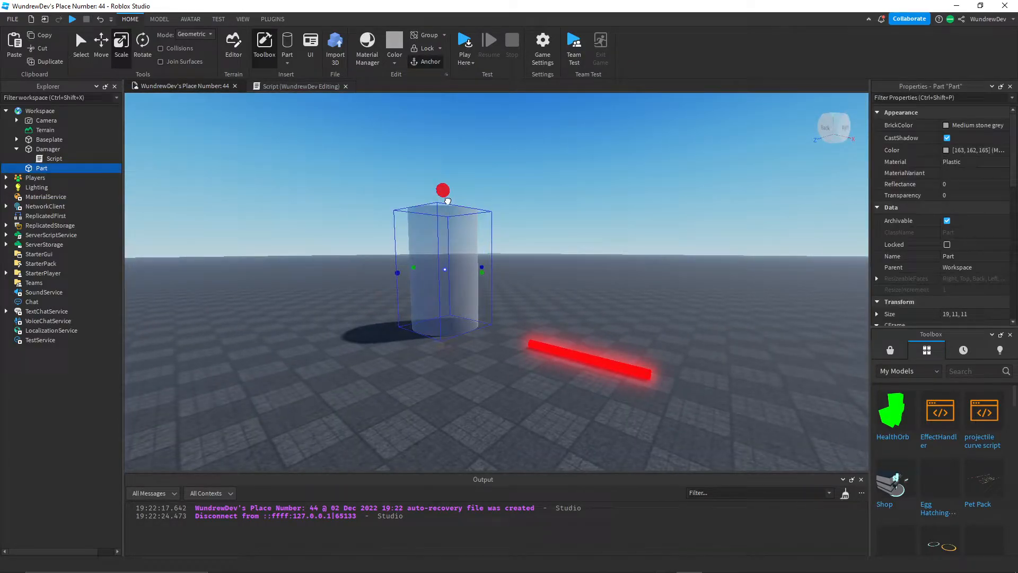
left_click(578, 306)
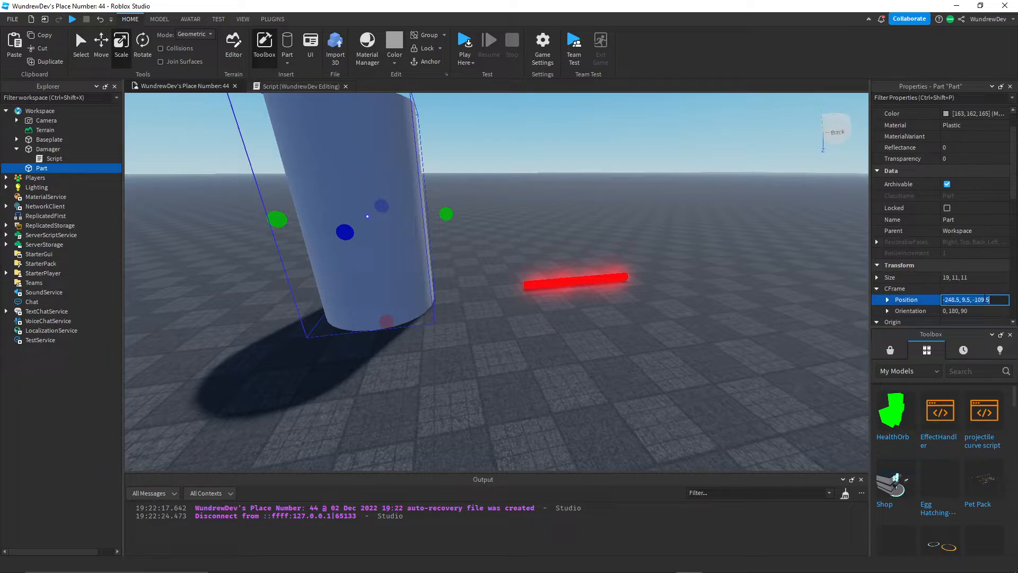
left_click(47, 149)
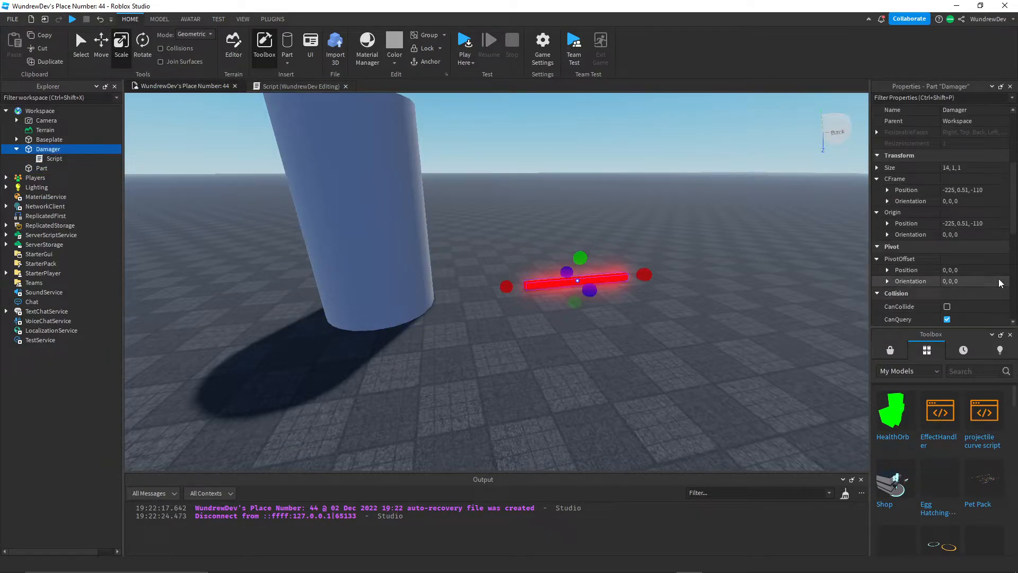
left_click(968, 190)
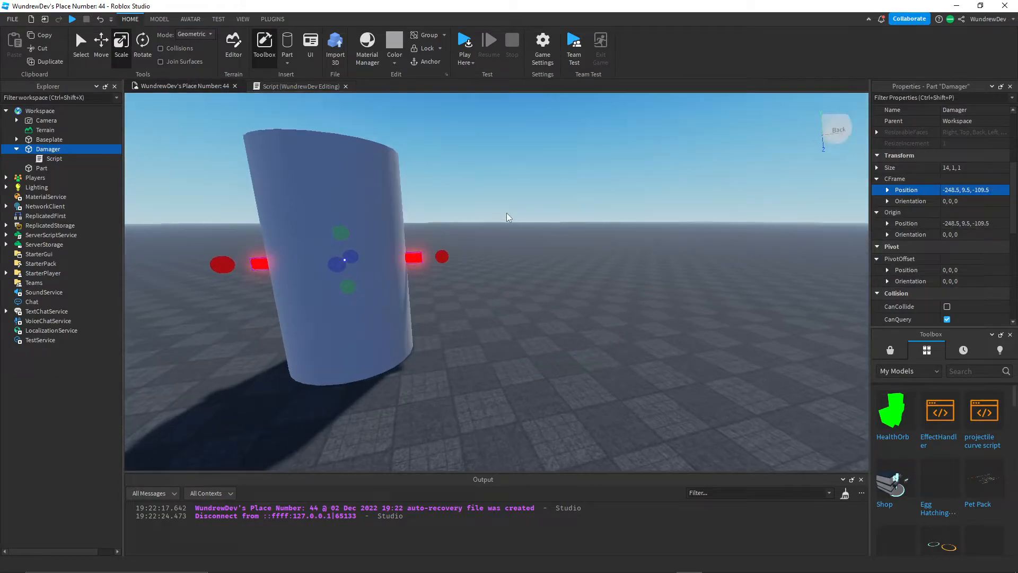
left_click(159, 18)
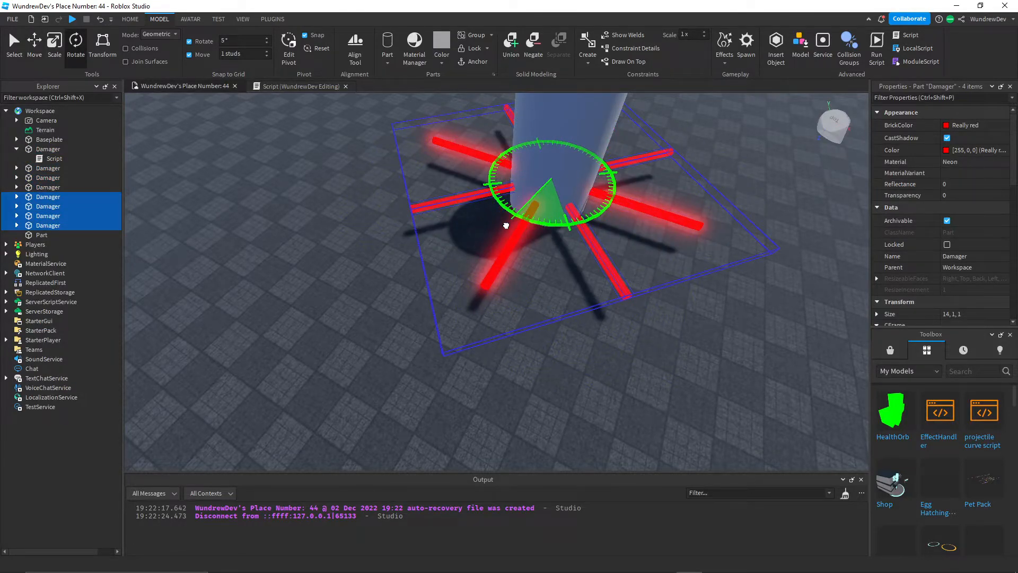
Leave four Damager beams in a cross through the cylinder and colour the cylinder black
left_click(611, 282)
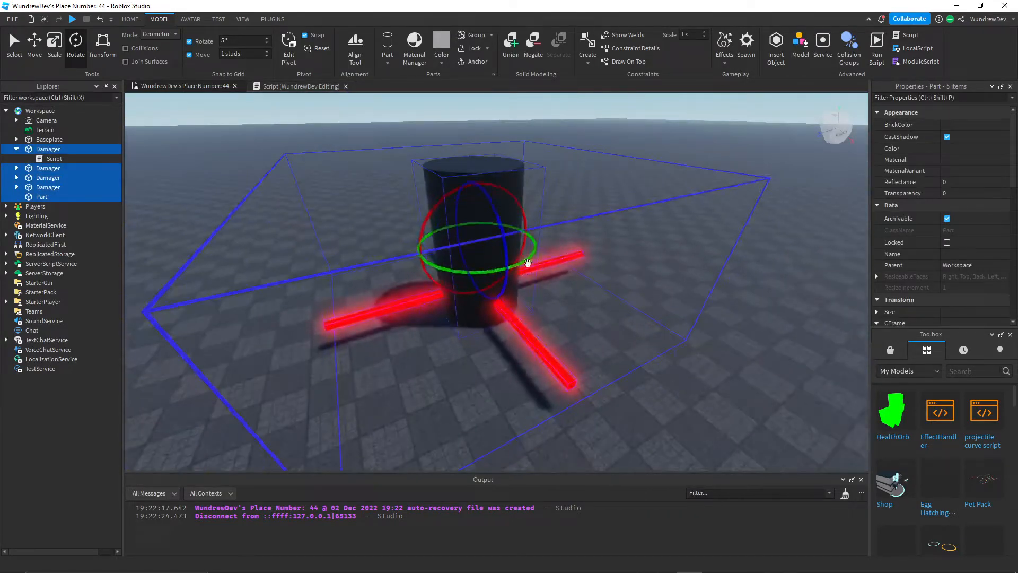
Weld the four Damager beams to the black cylinder with the Weld All plugin
left_click(272, 18)
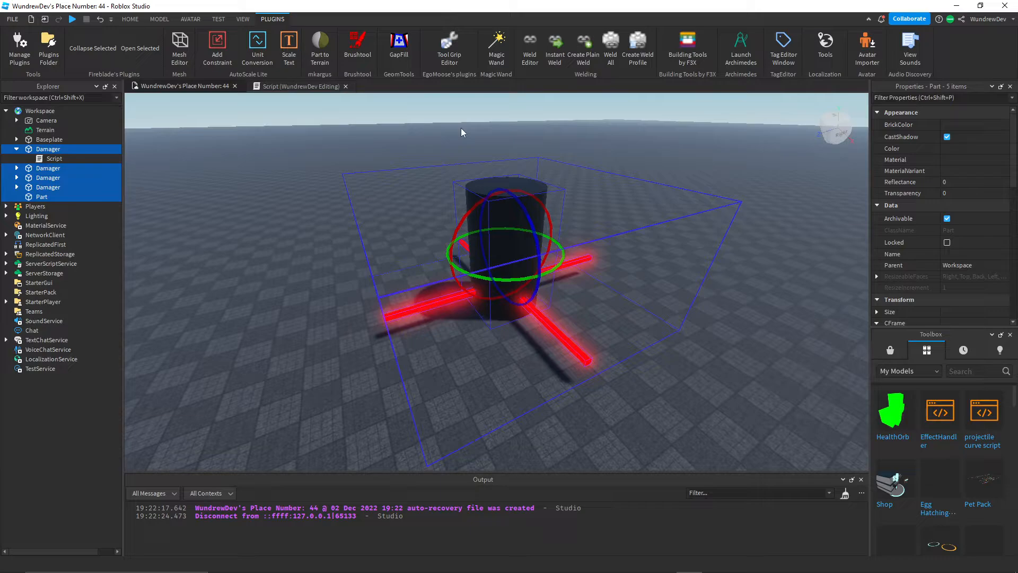
mouse_move(628, 110)
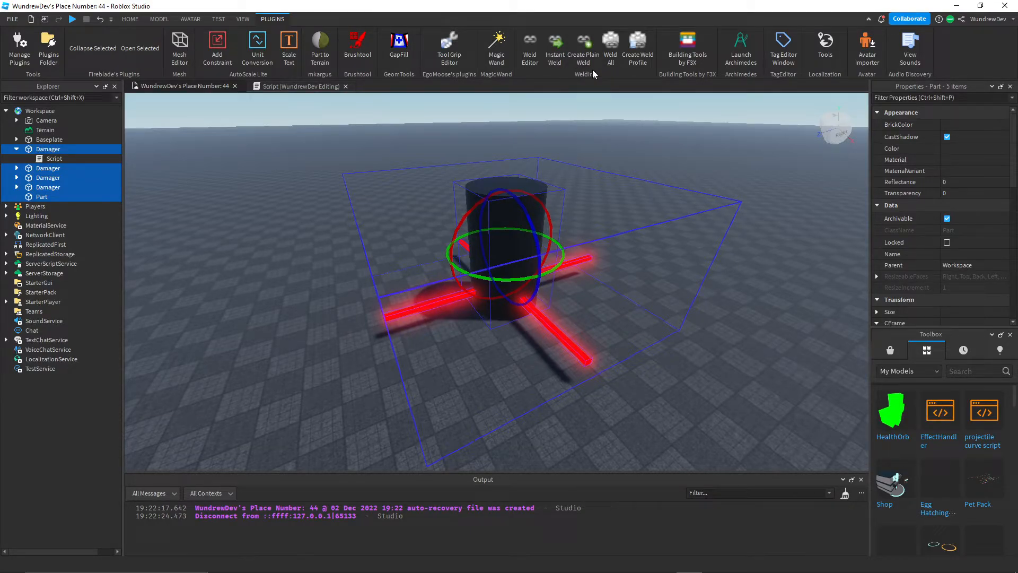
mouse_move(610, 46)
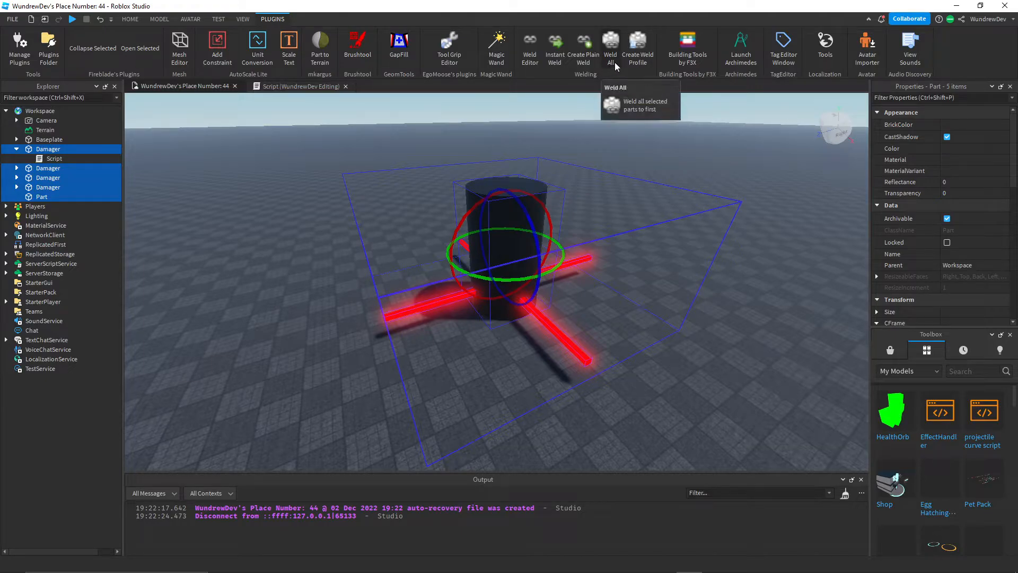
mouse_move(684, 283)
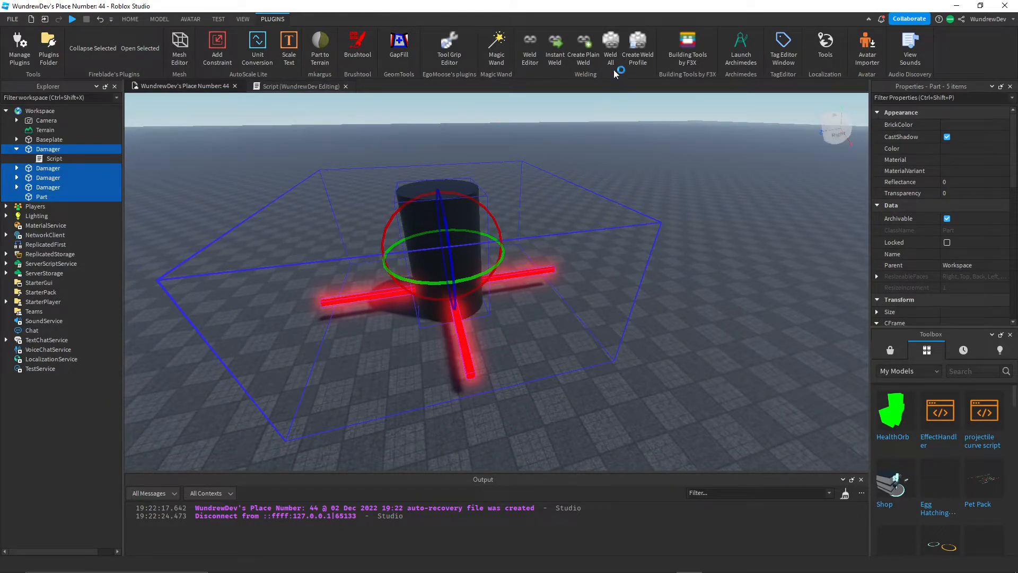
left_click(610, 49)
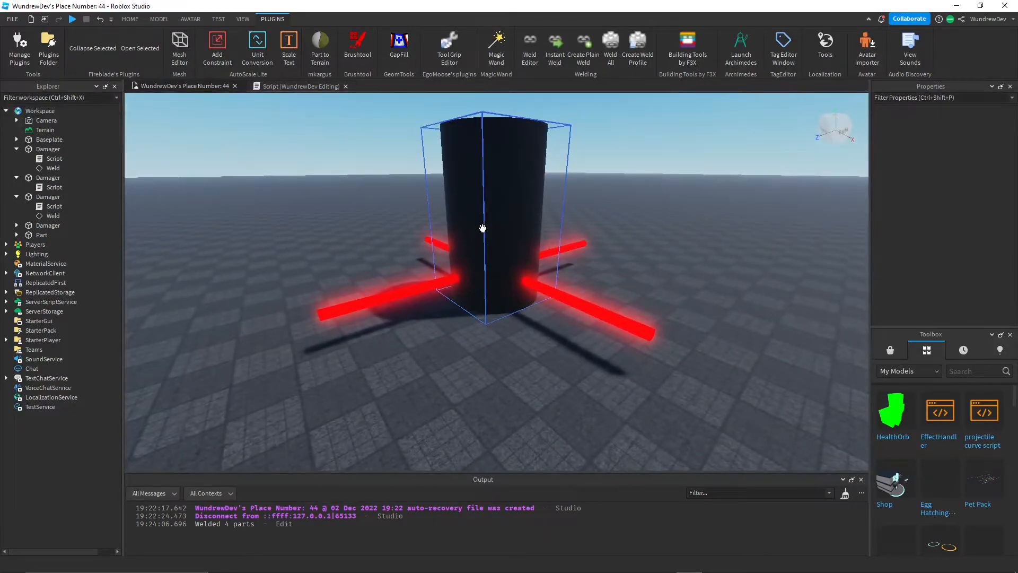
left_click(41, 234)
type("sc")
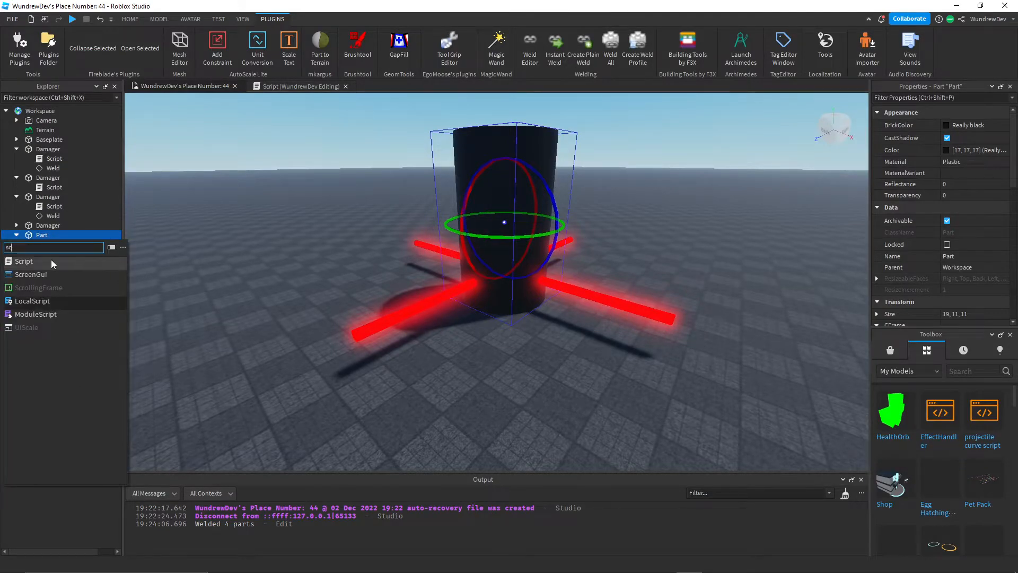
Add a script to Part looping 'while wait() do' with CFrame *= CFrame.Angles(math.rad(1), 0, 0)
left_click(23, 261)
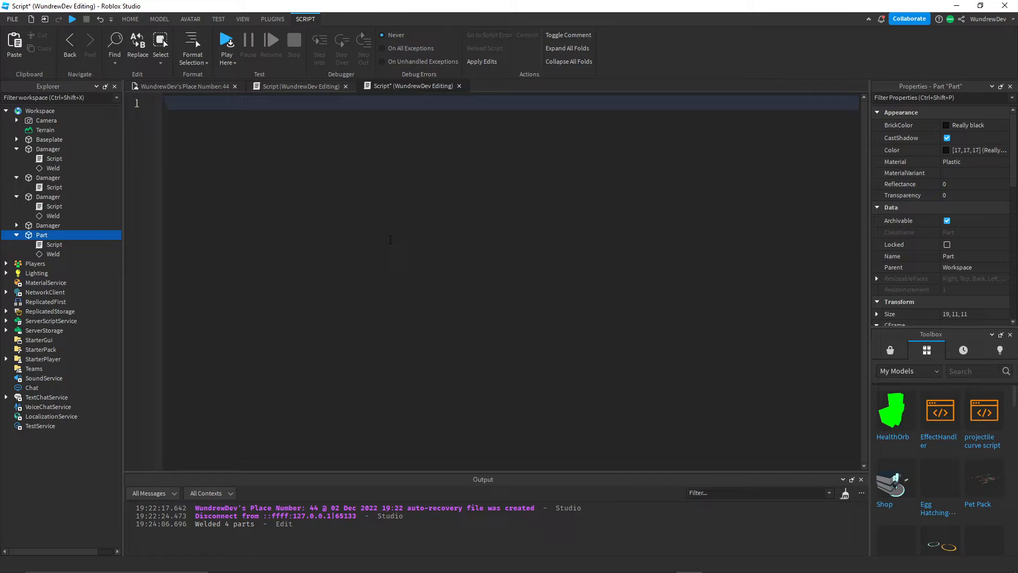
type("while")
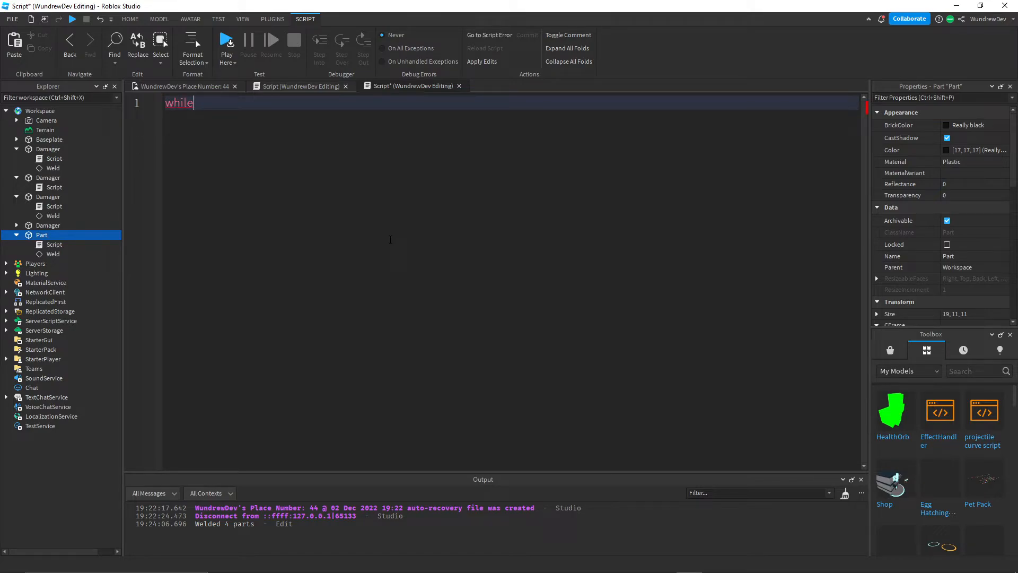
type("wait() do")
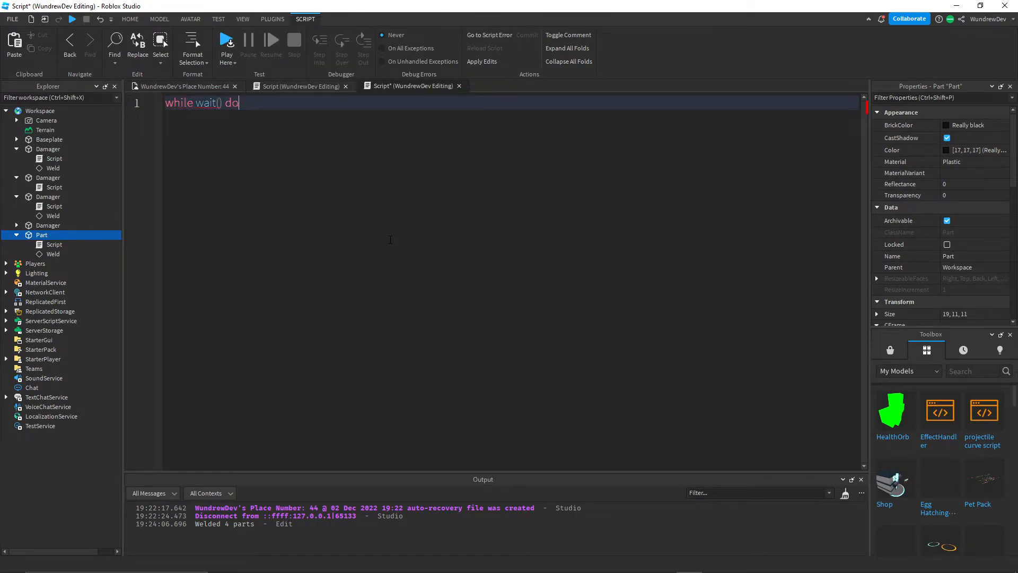
type("script.")
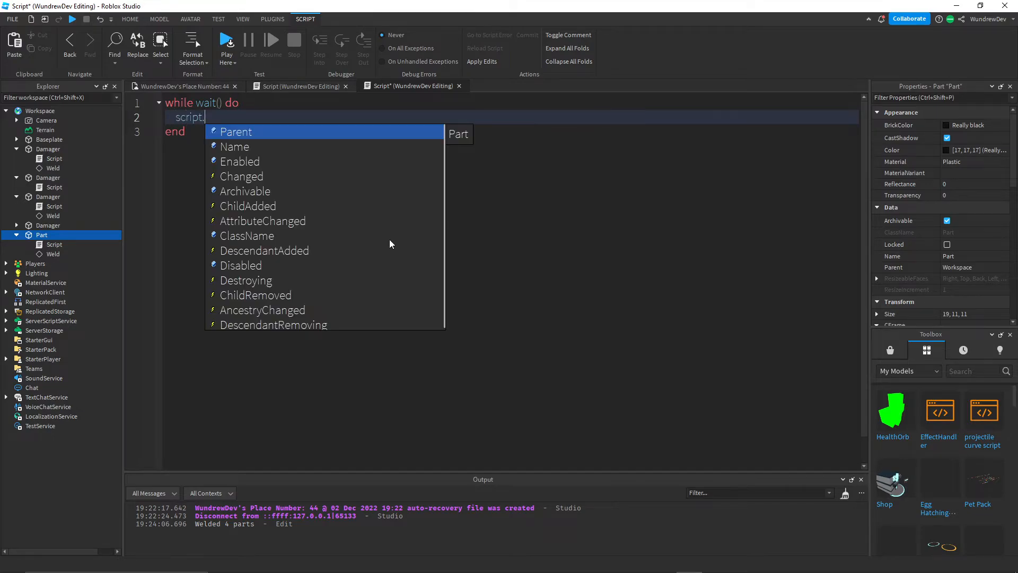
type("Parent.CFrame")
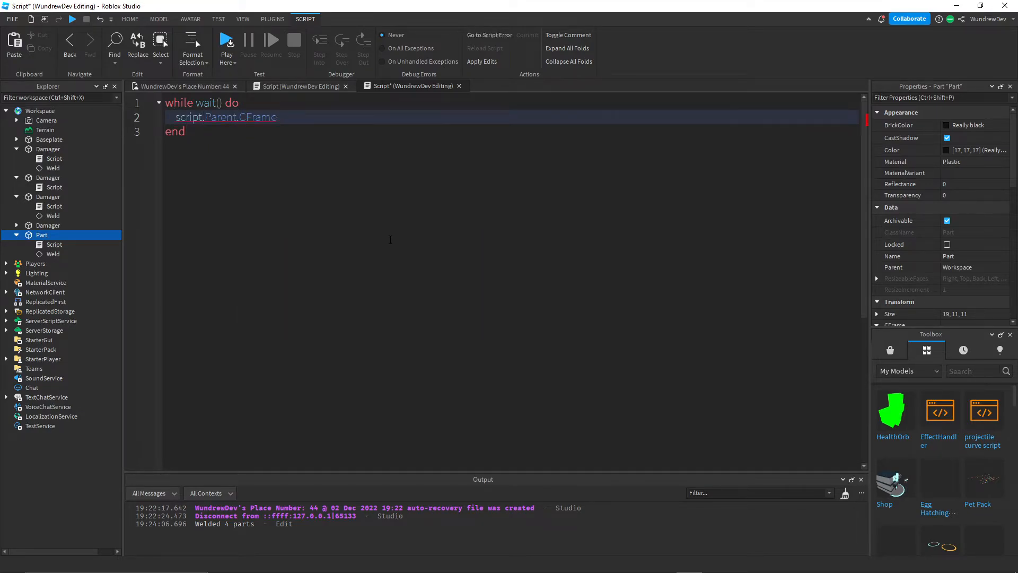
type("= script.Parent")
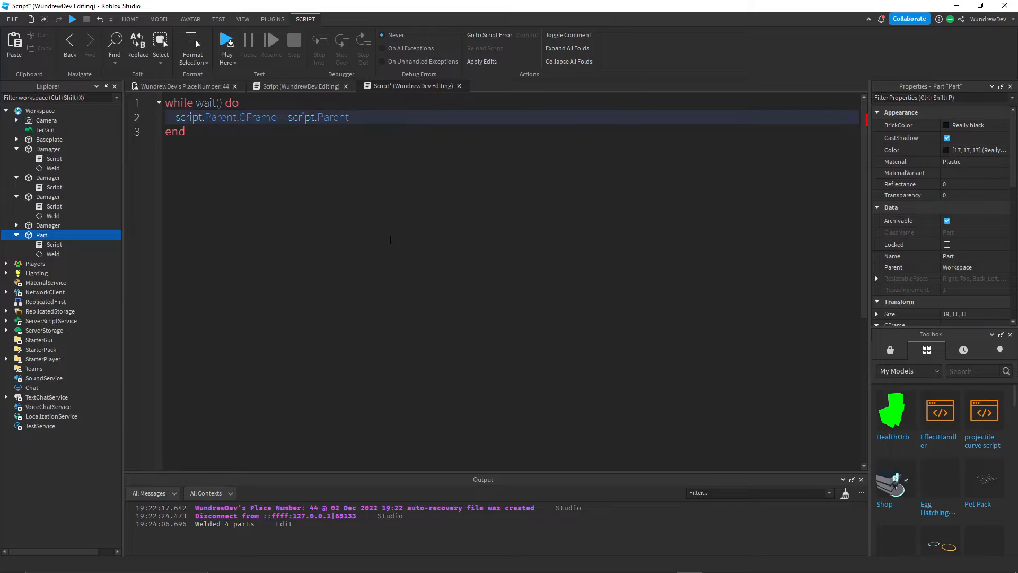
type(".CFrame (")
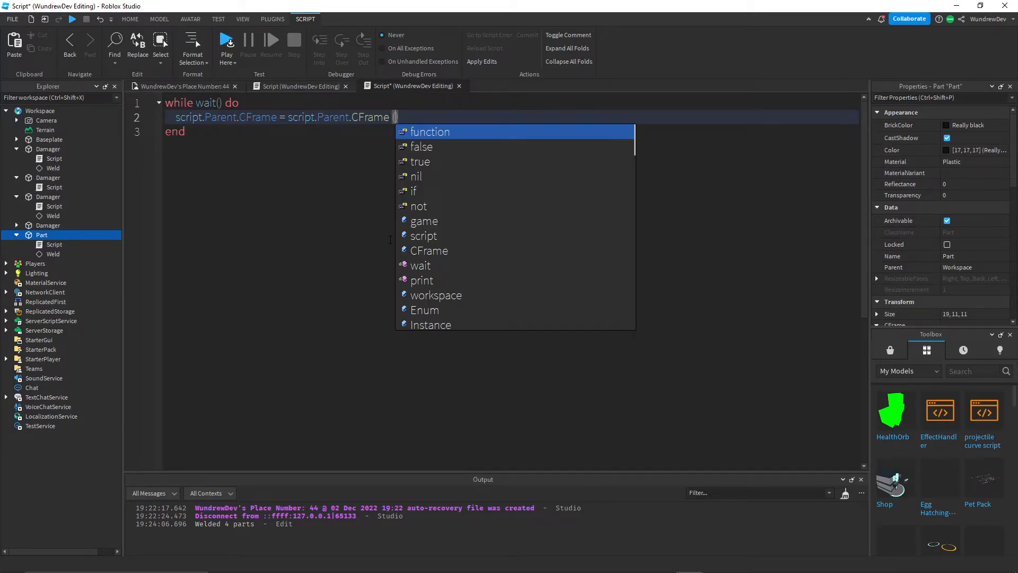
key("Escape")
type(" * CFrame.Angles(")
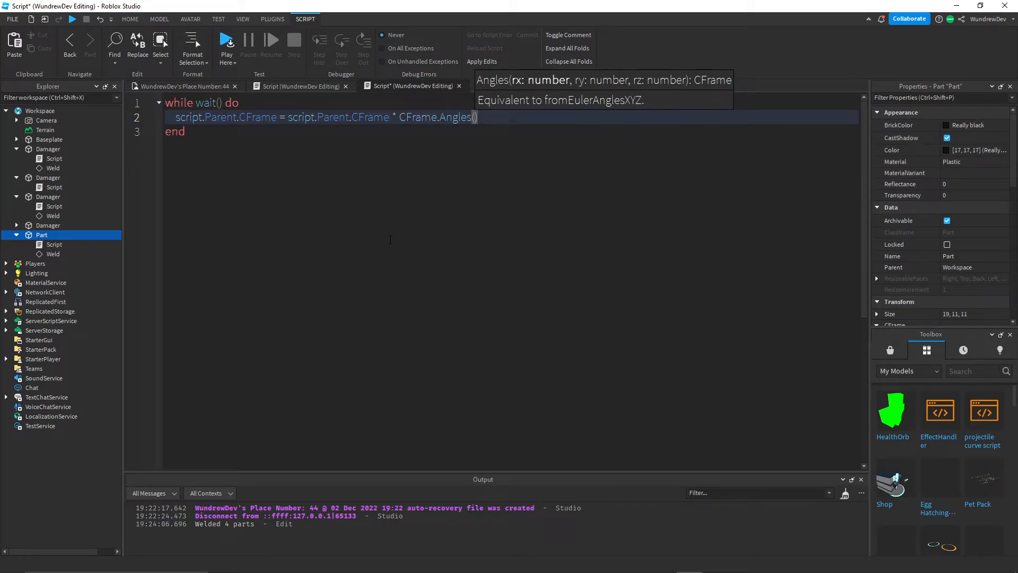
type("math.rad(1")
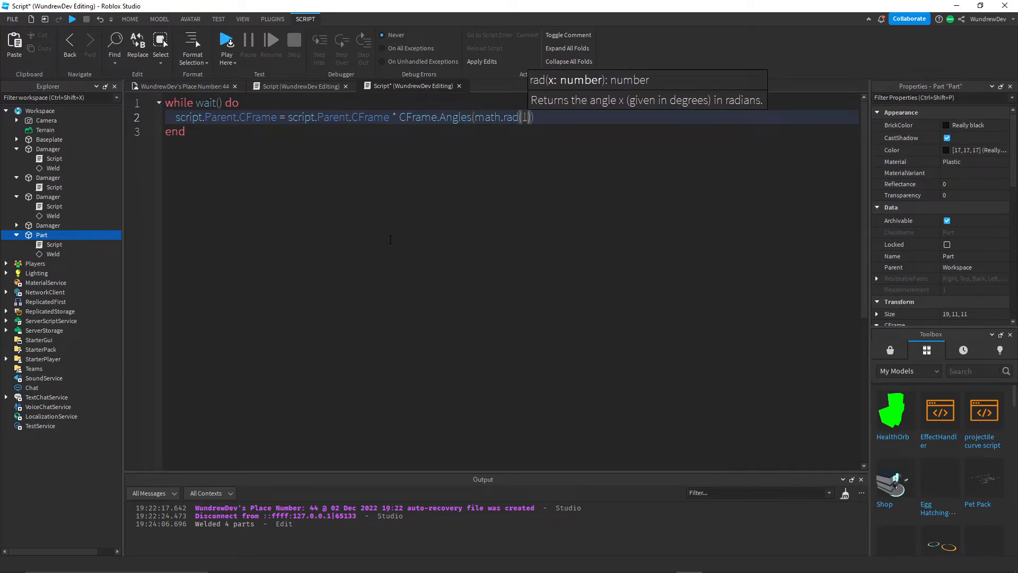
type(", 0")
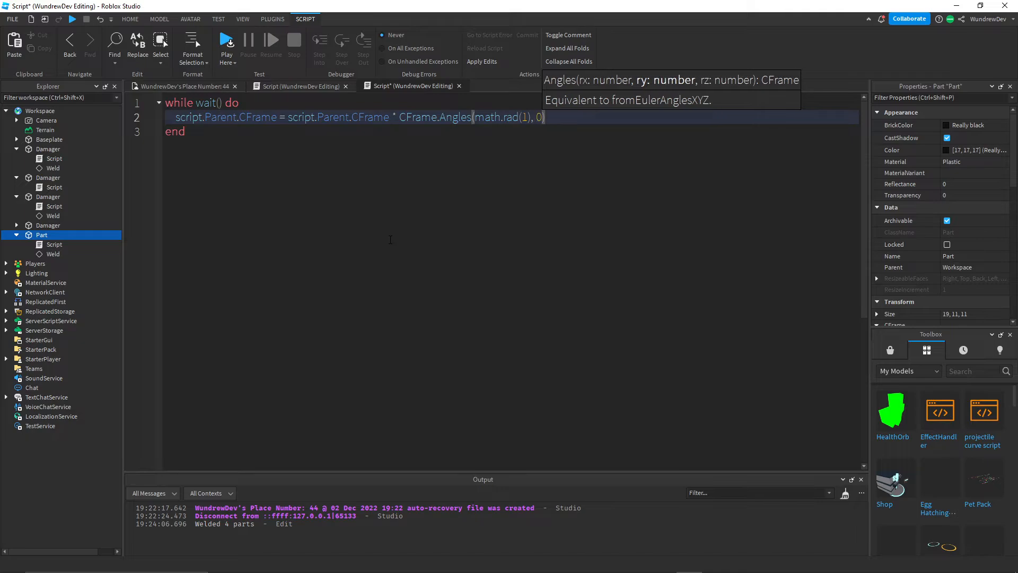
type("0")
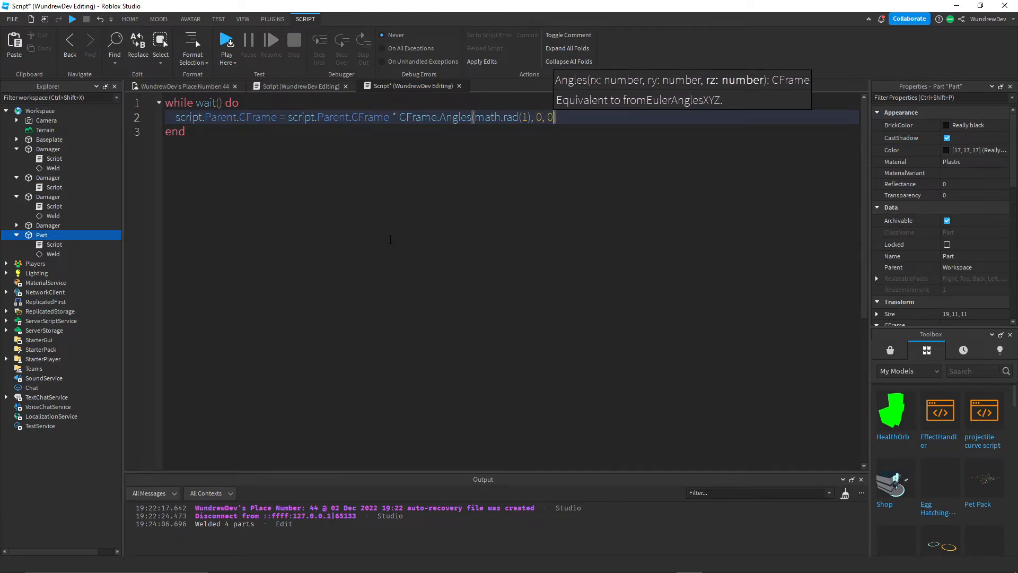